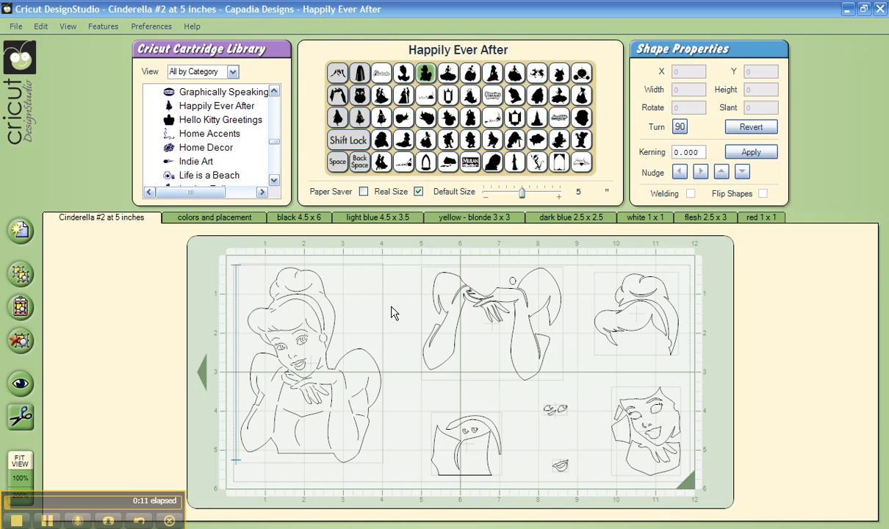
mouse_move(535, 338)
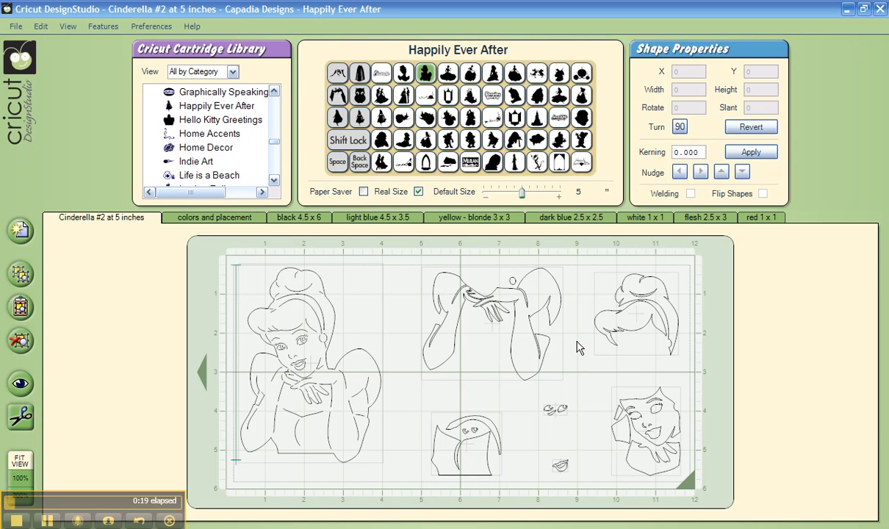
mouse_move(566, 351)
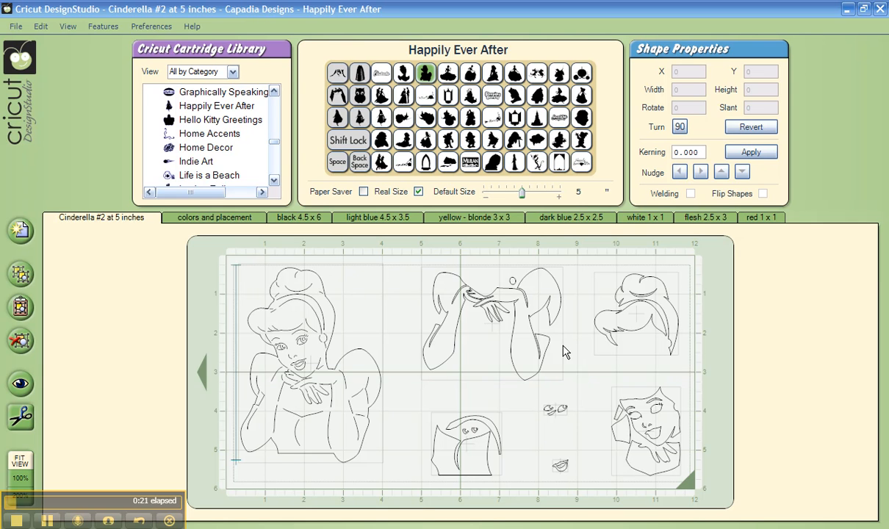
mouse_move(741, 318)
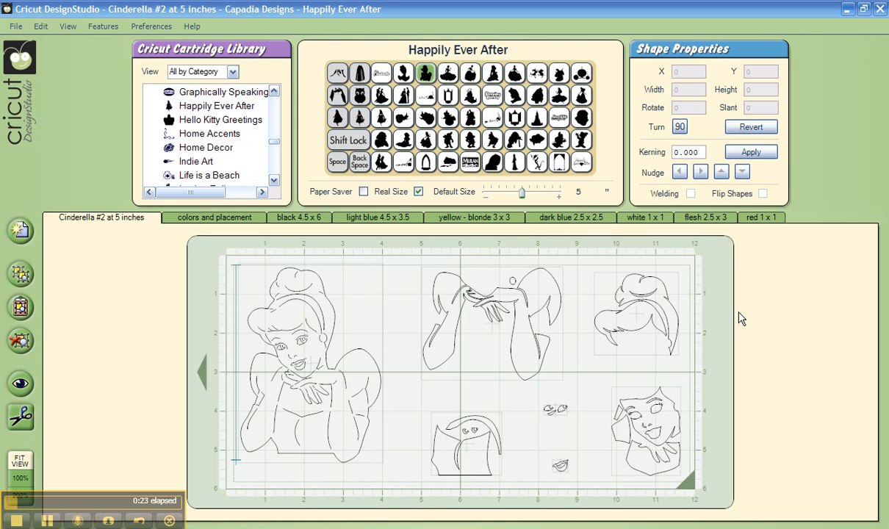
mouse_move(718, 317)
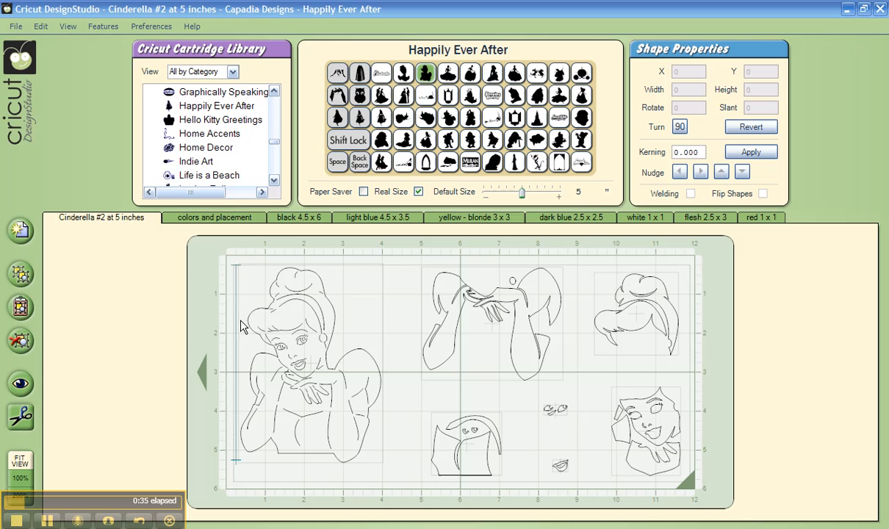
mouse_move(445, 55)
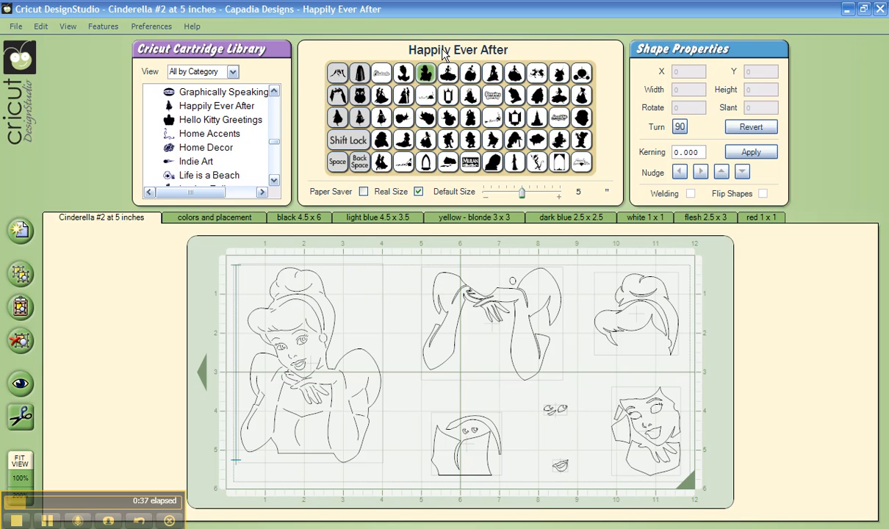
Toggle between the Cinderella #2 layout mat and the colors and placement mat.
left_click(426, 73)
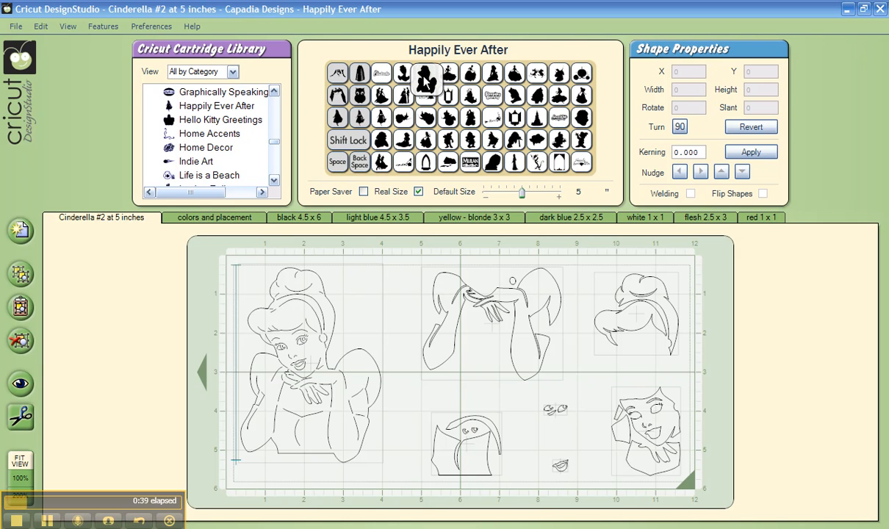
left_click(425, 73)
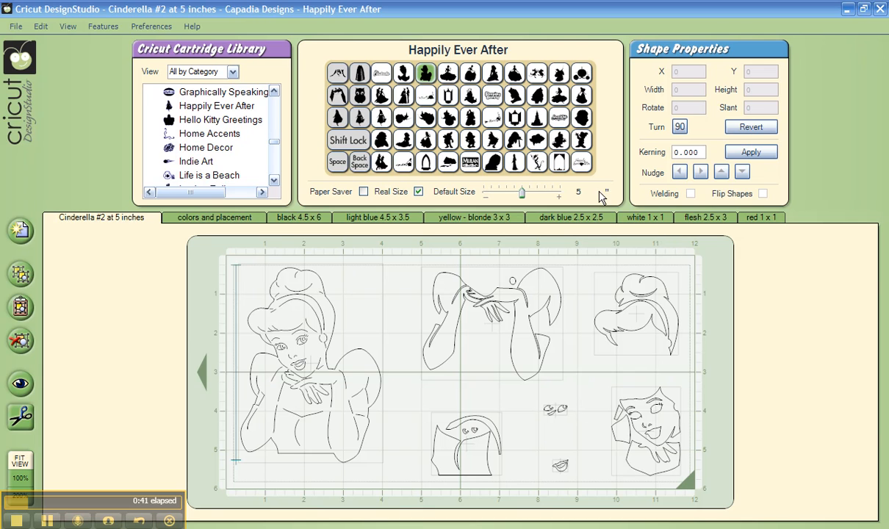
mouse_move(595, 197)
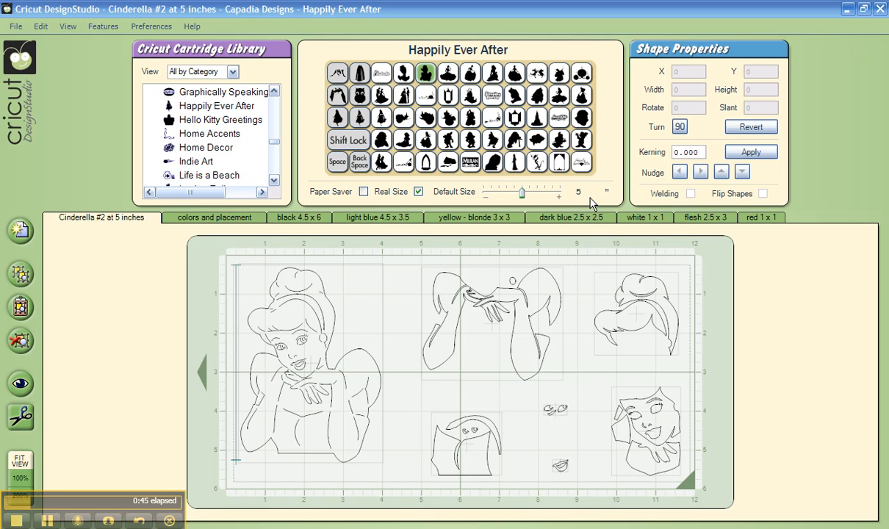
mouse_move(567, 300)
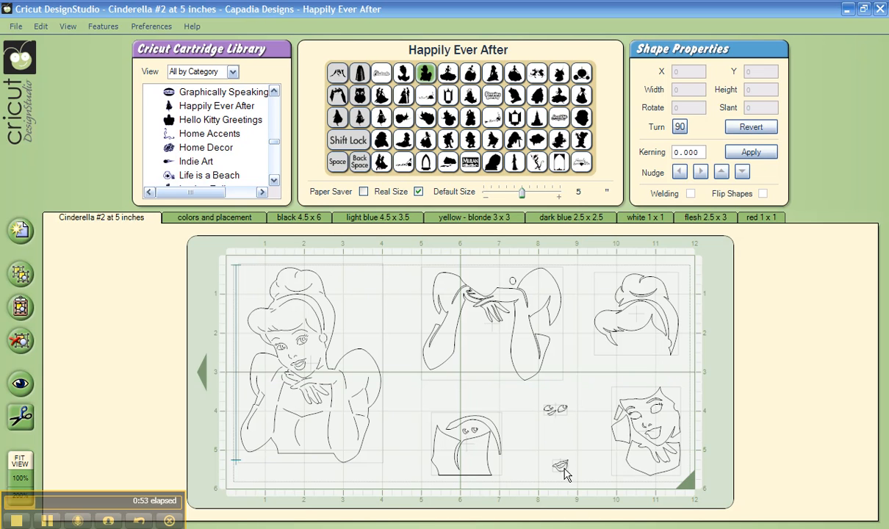
mouse_move(595, 379)
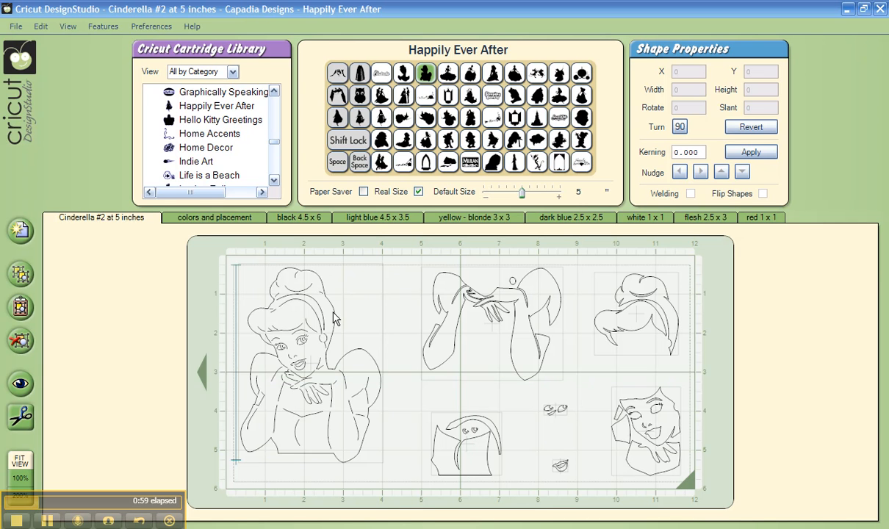
mouse_move(645, 294)
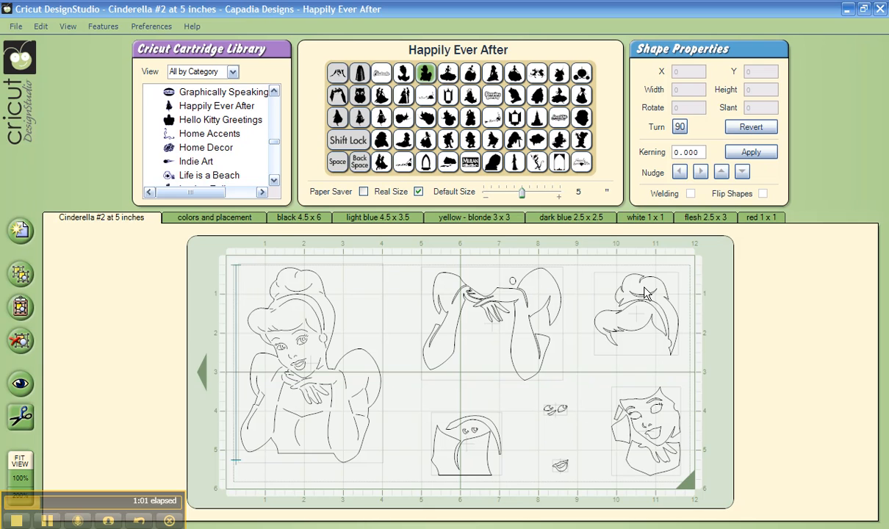
mouse_move(474, 439)
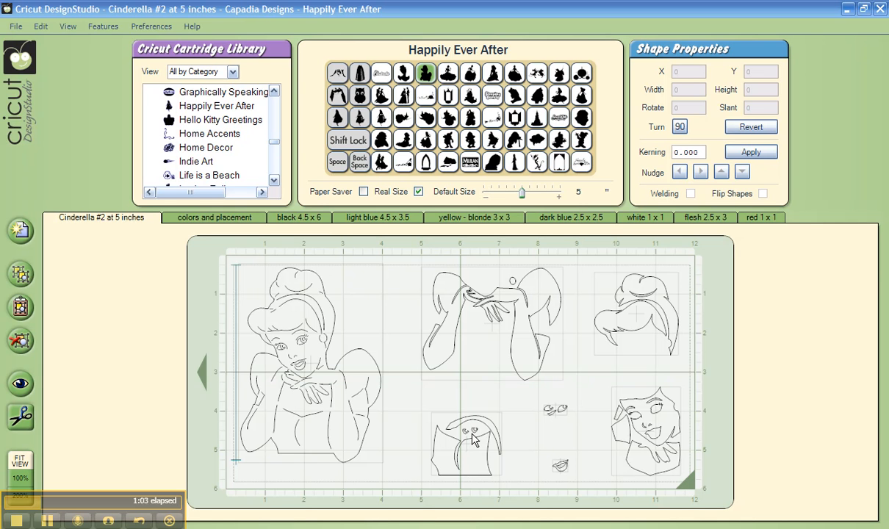
mouse_move(709, 357)
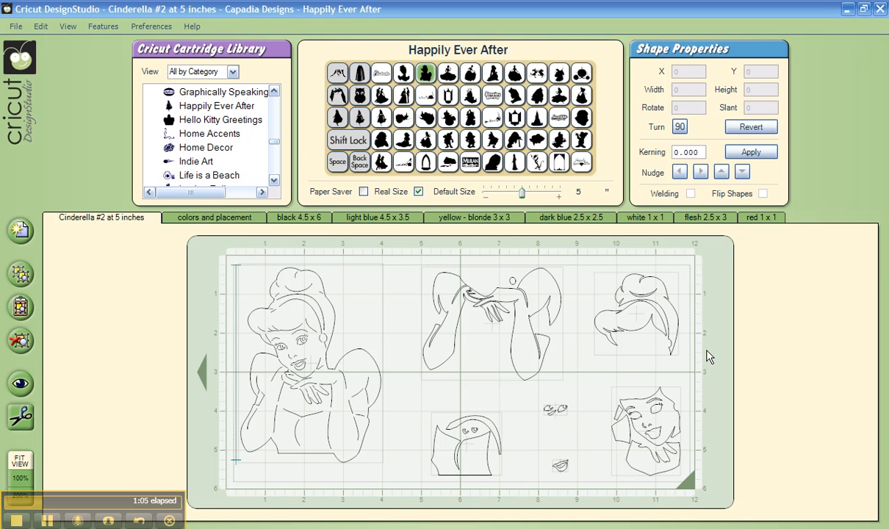
mouse_move(713, 356)
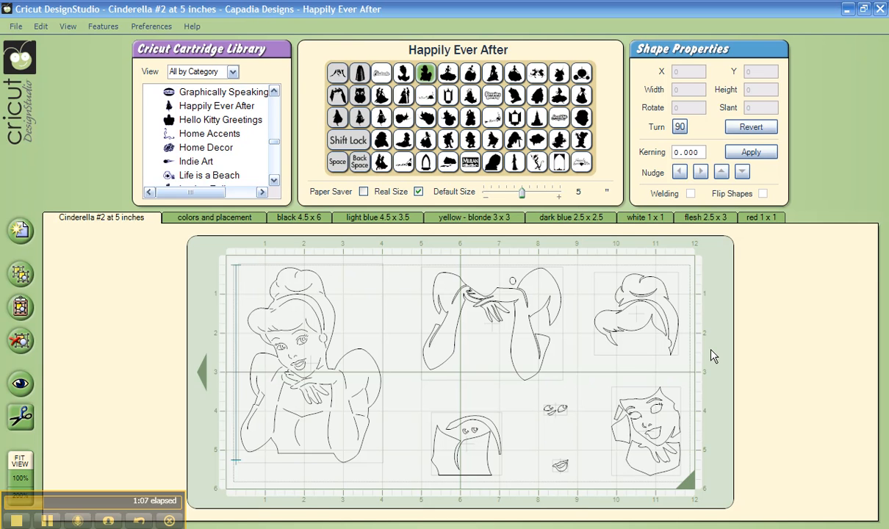
mouse_move(220, 225)
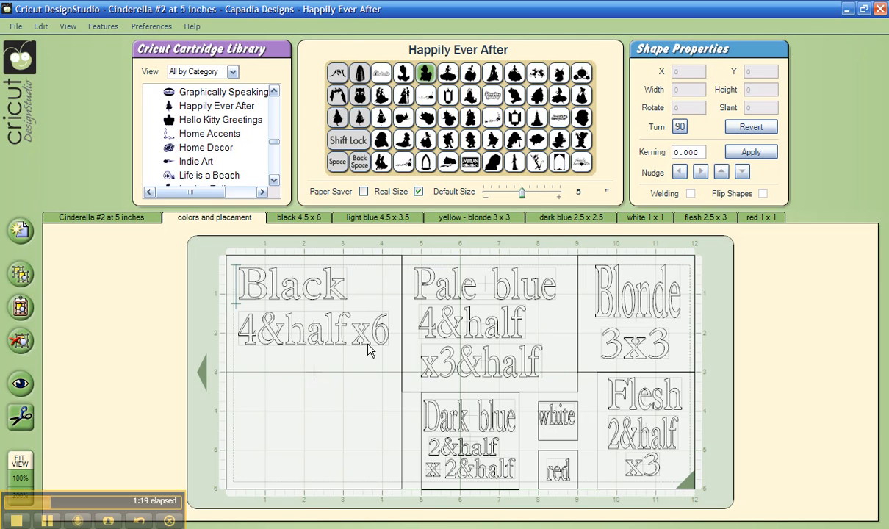
mouse_move(540, 400)
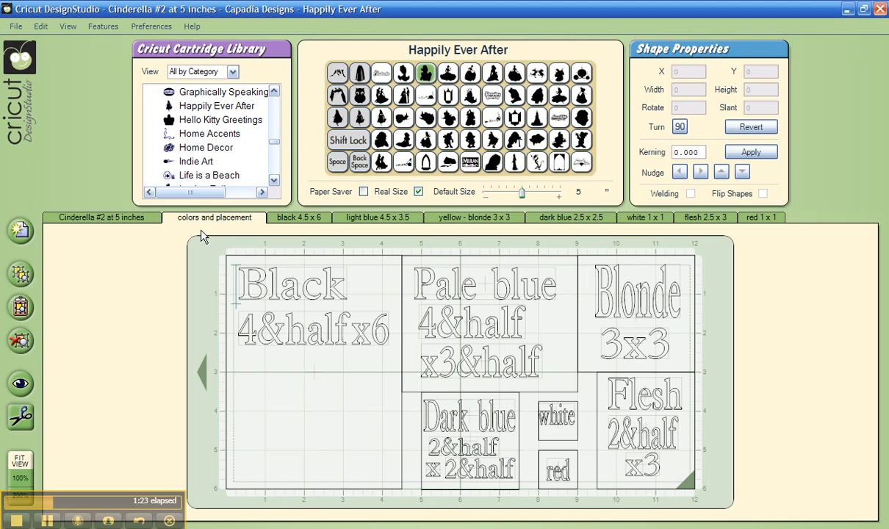
left_click(101, 217)
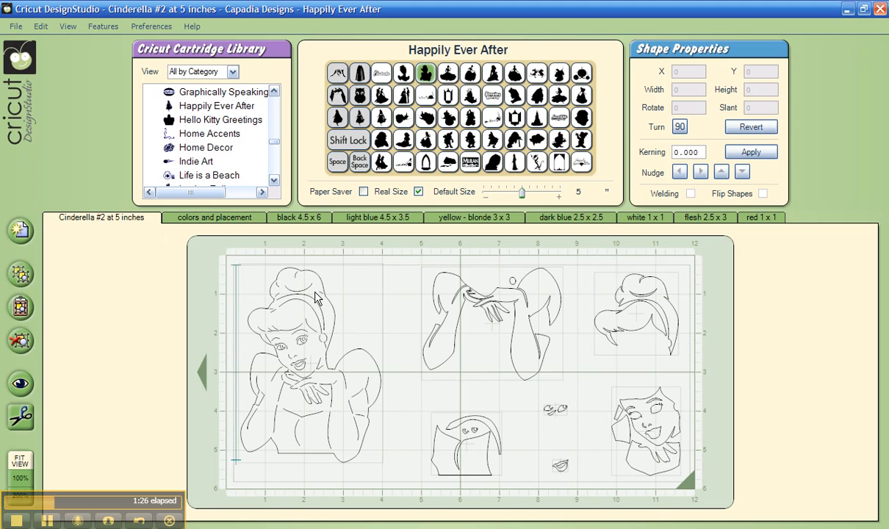
left_click(214, 216)
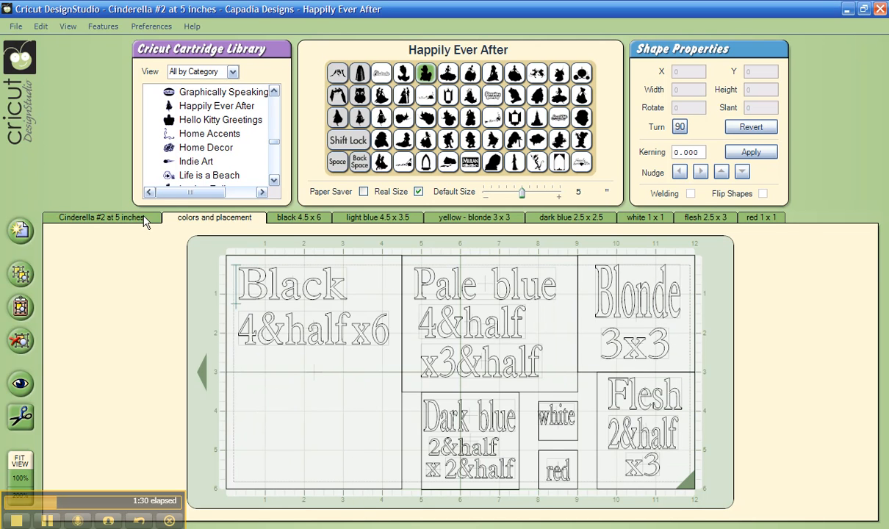
left_click(101, 217)
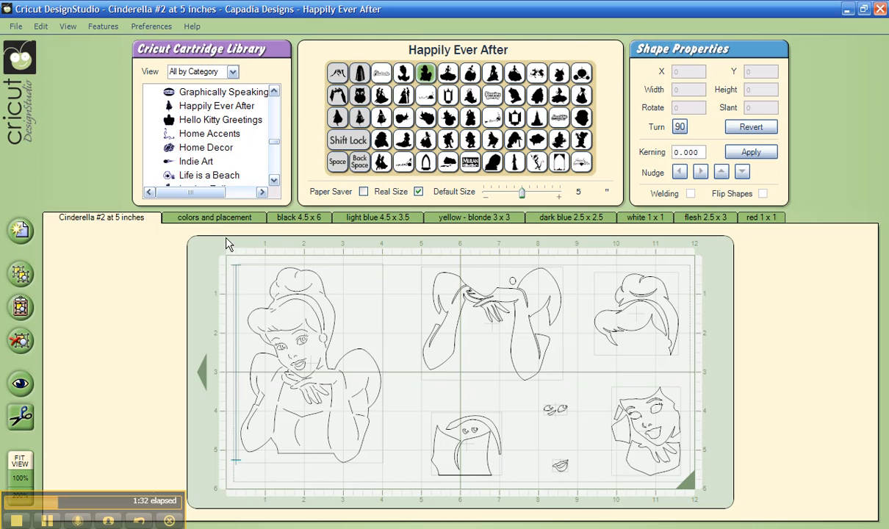
left_click(215, 216)
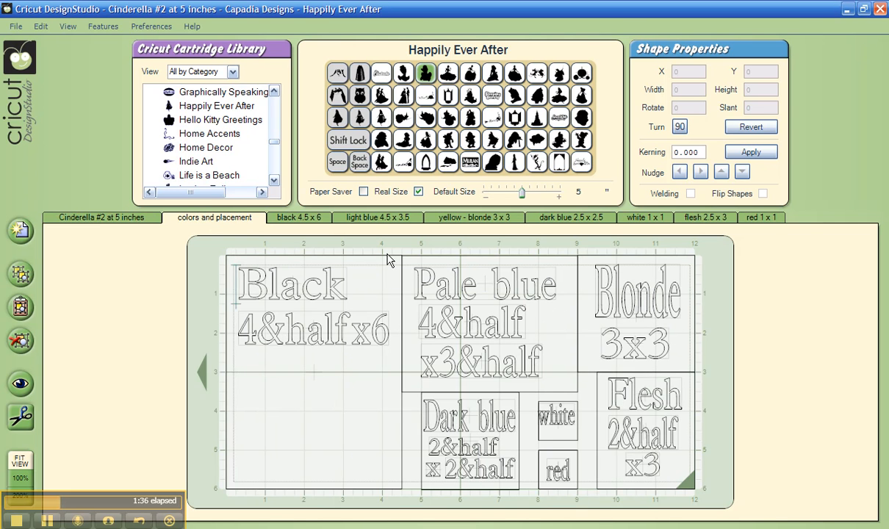
left_click(102, 217)
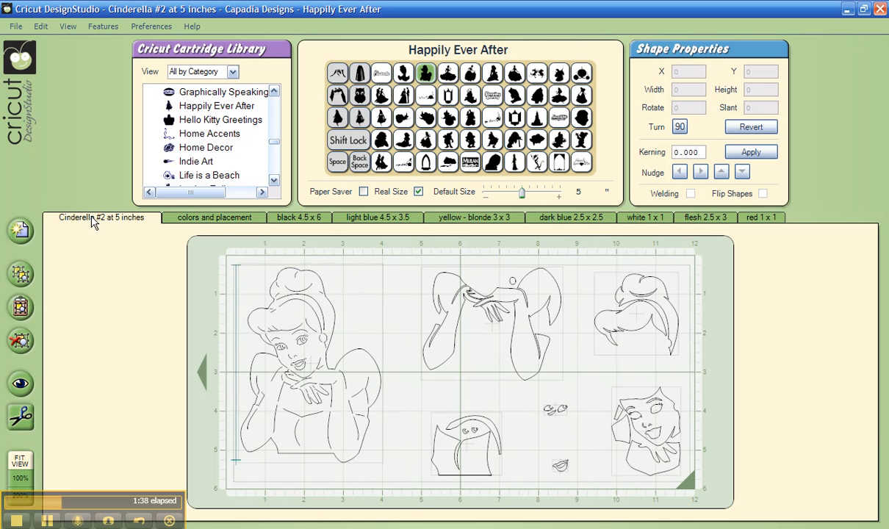
mouse_move(544, 295)
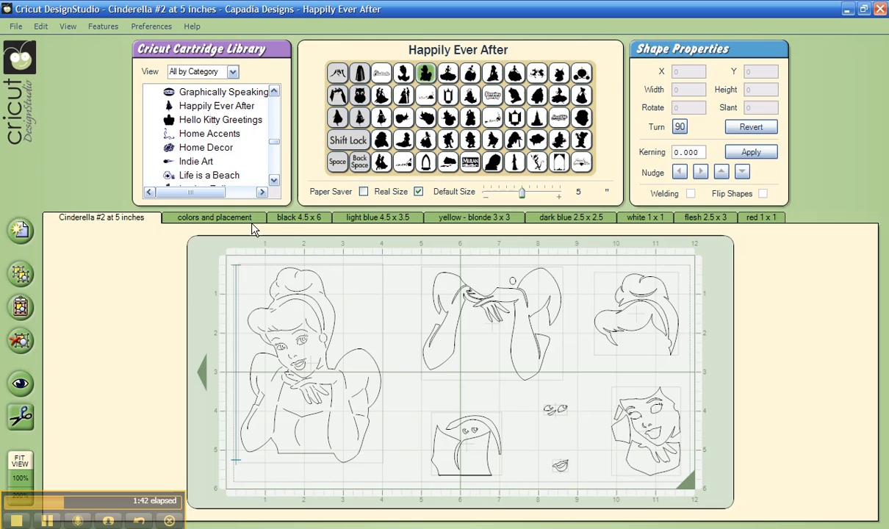
Inspect the light blue, yellow-blonde 3 x 3 and dark blue 2.5 x 2.5 mats, ending on colors and placement.
left_click(378, 216)
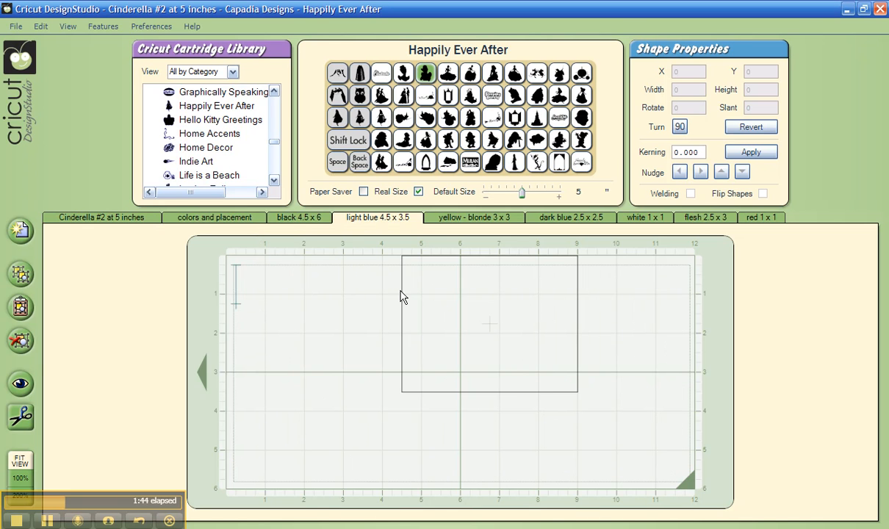
left_click(214, 217)
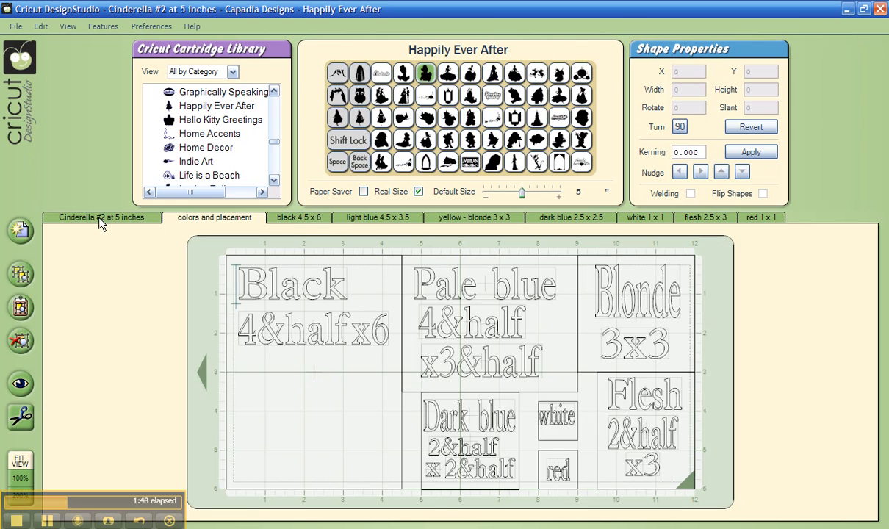
left_click(101, 216)
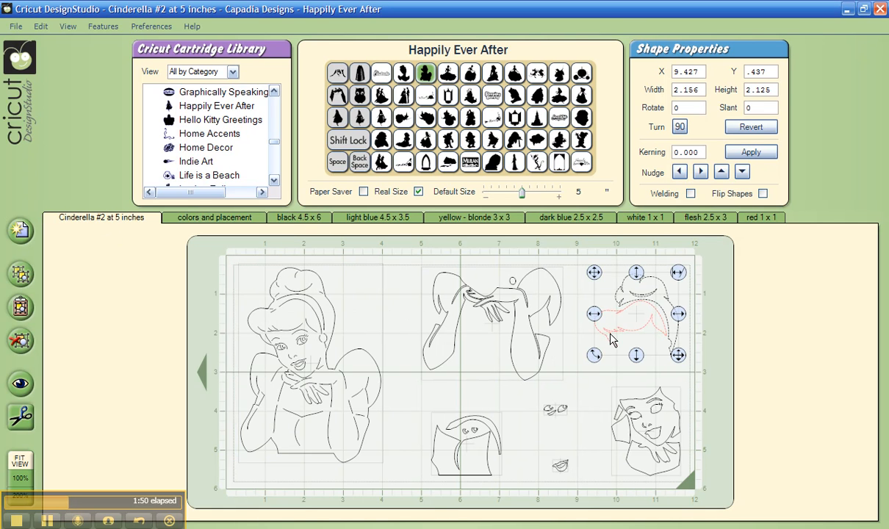
left_click(474, 217)
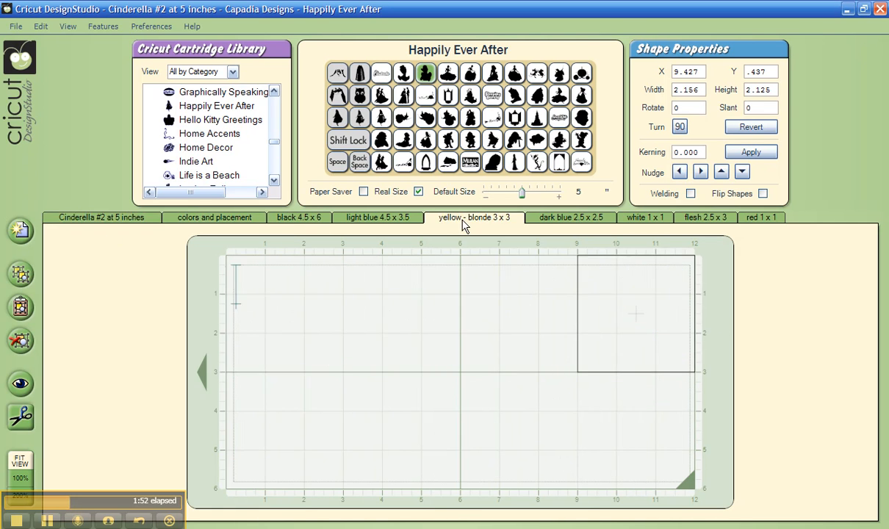
left_click(213, 216)
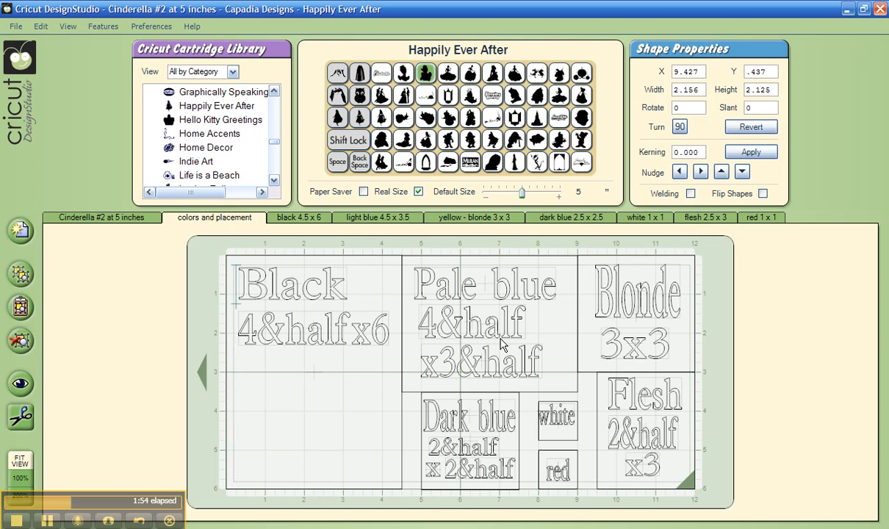
mouse_move(463, 249)
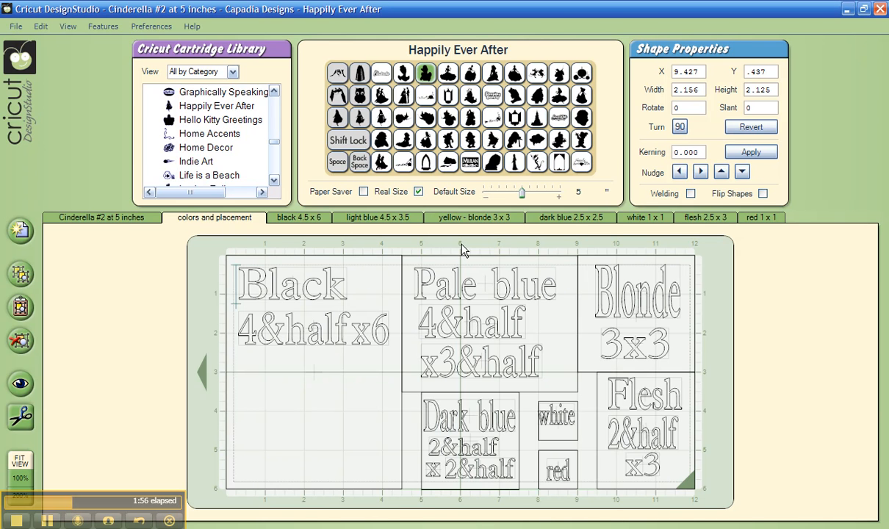
left_click(101, 217)
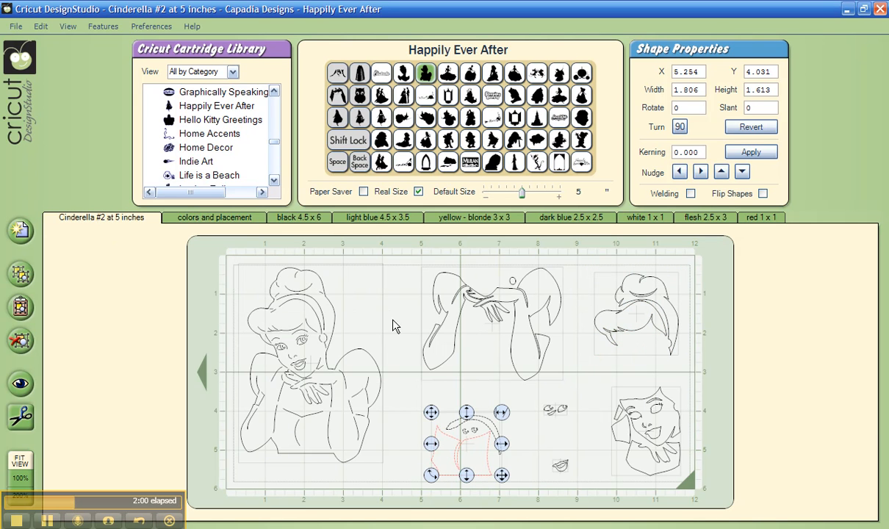
left_click(571, 217)
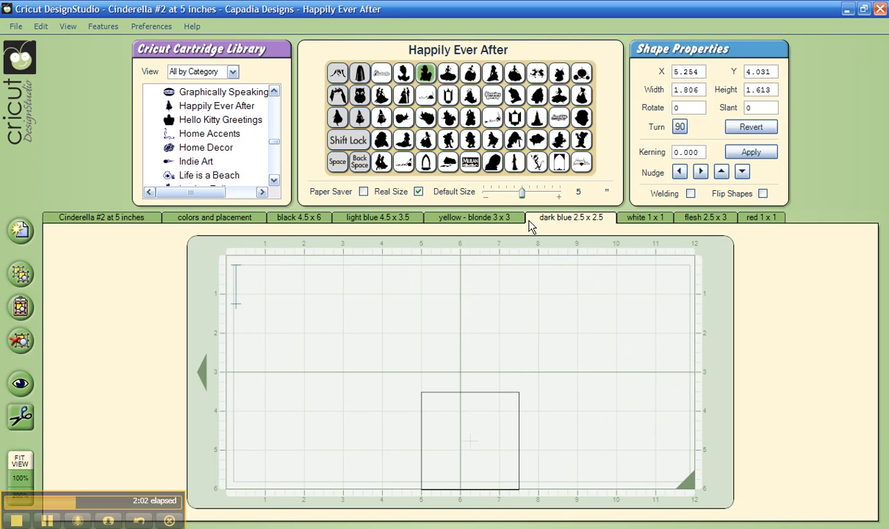
left_click(214, 216)
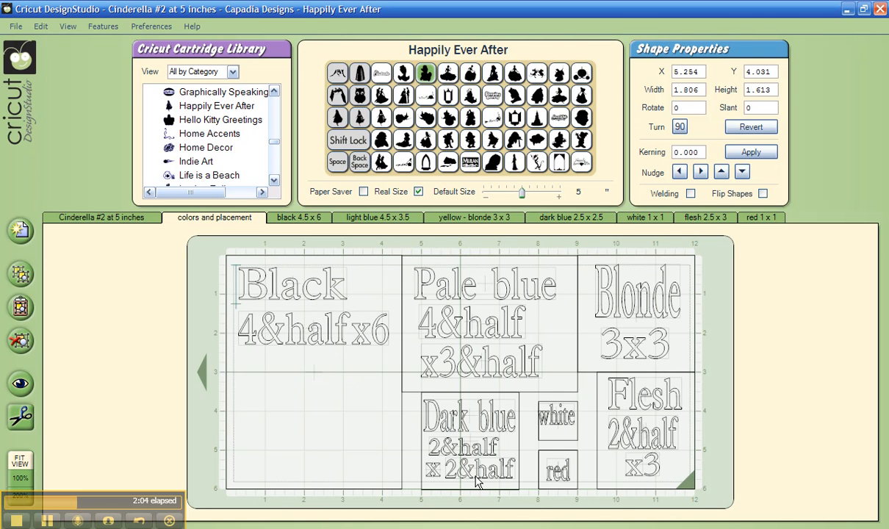
mouse_move(614, 237)
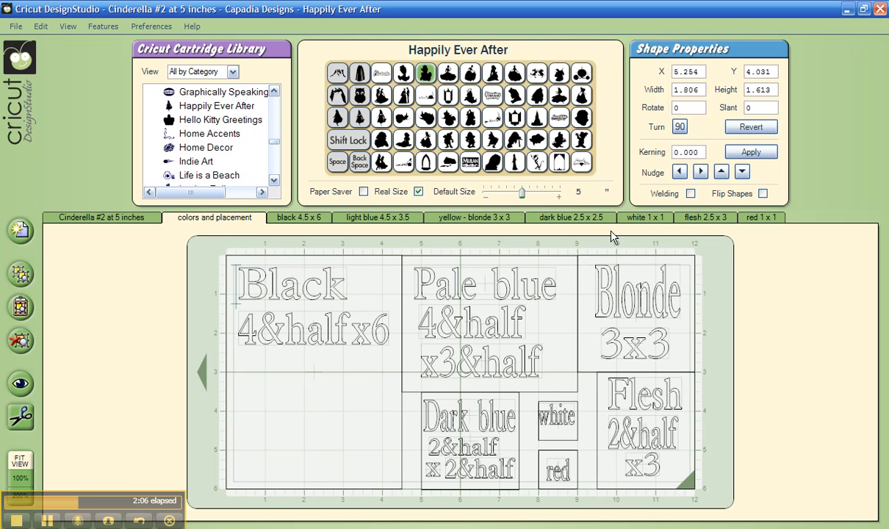
left_click(102, 217)
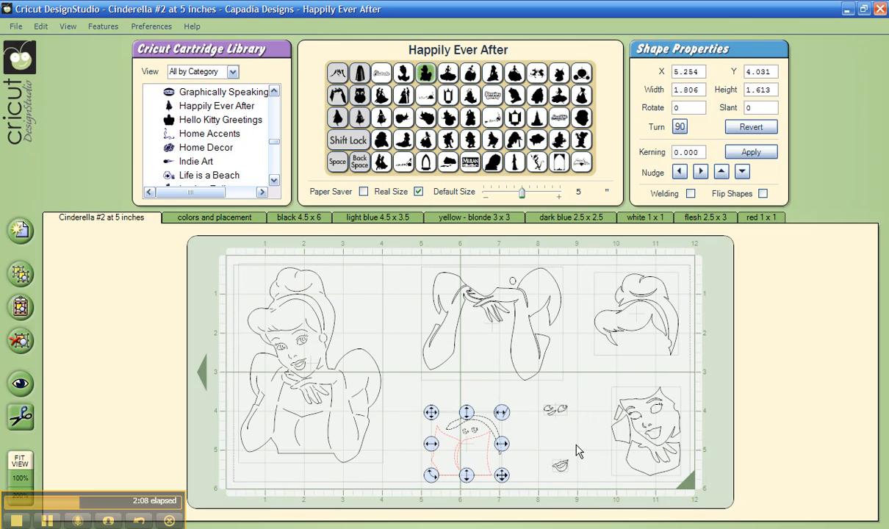
mouse_move(570, 470)
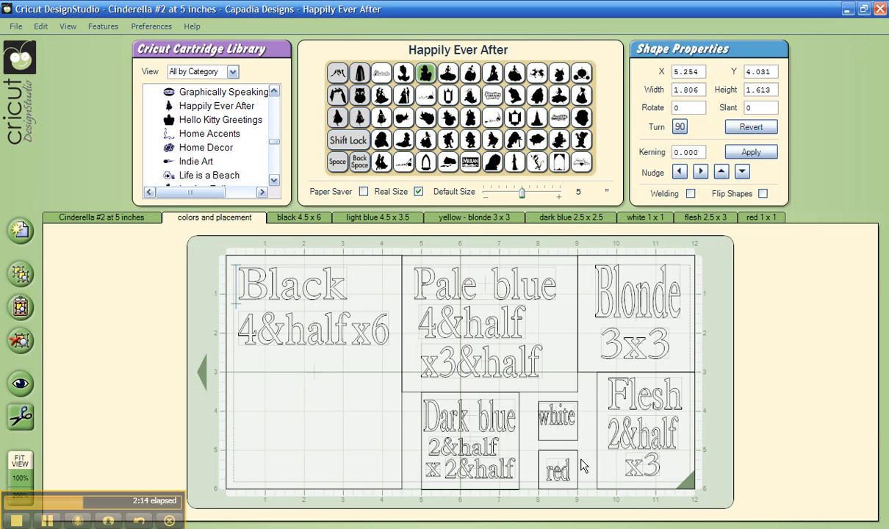
mouse_move(636, 430)
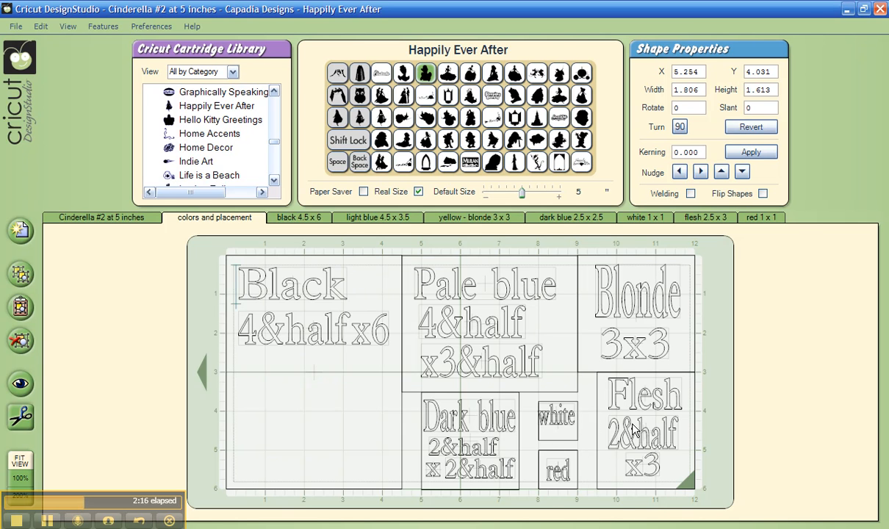
mouse_move(674, 403)
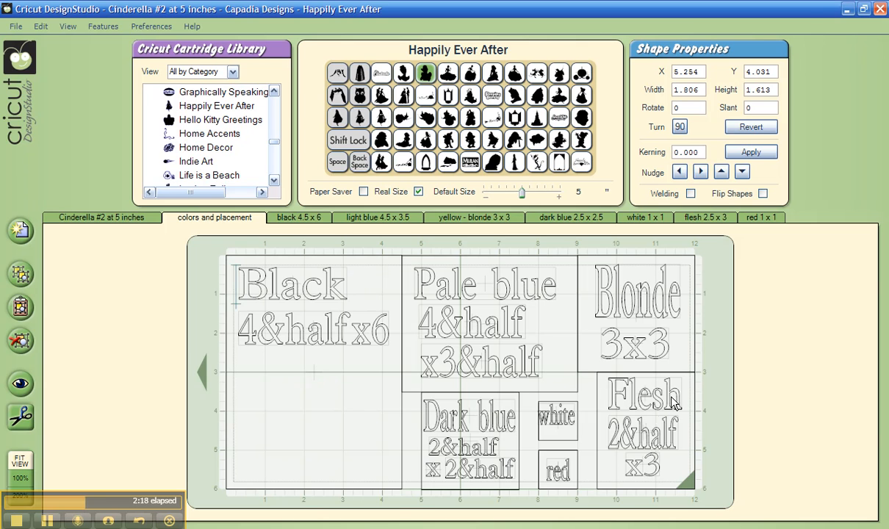
mouse_move(307, 227)
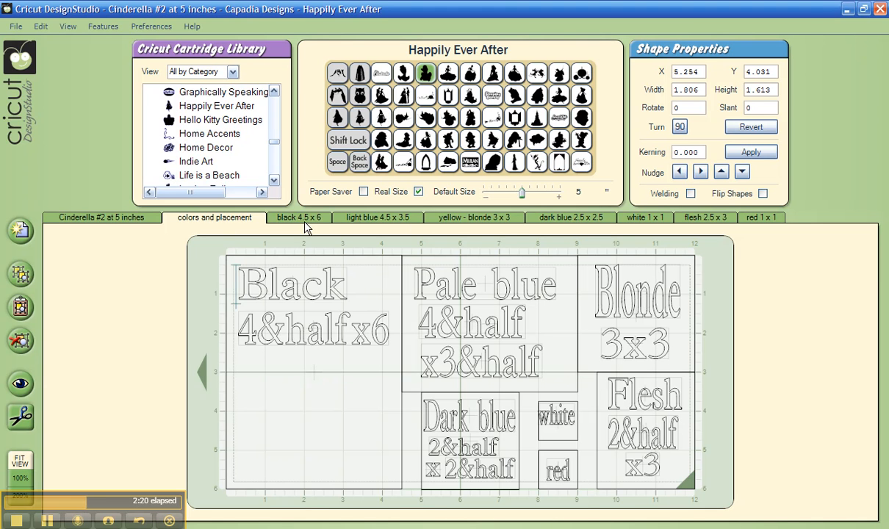
mouse_move(156, 295)
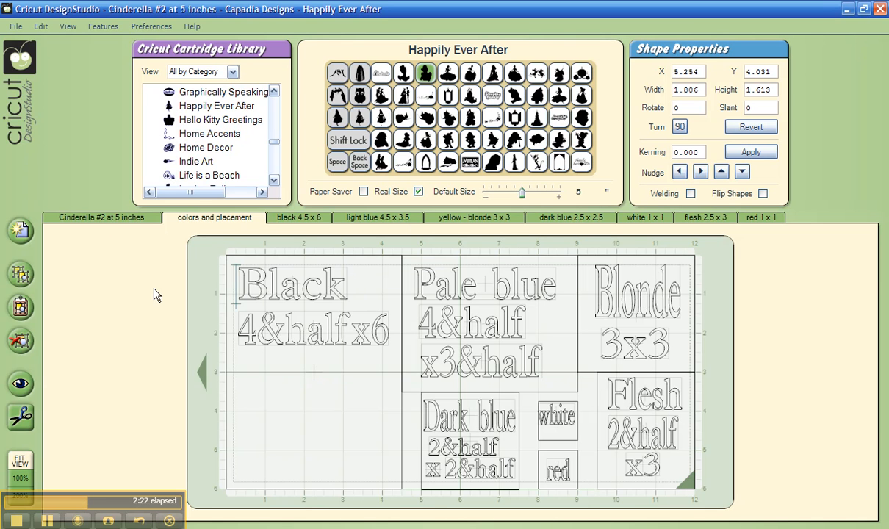
left_click(102, 217)
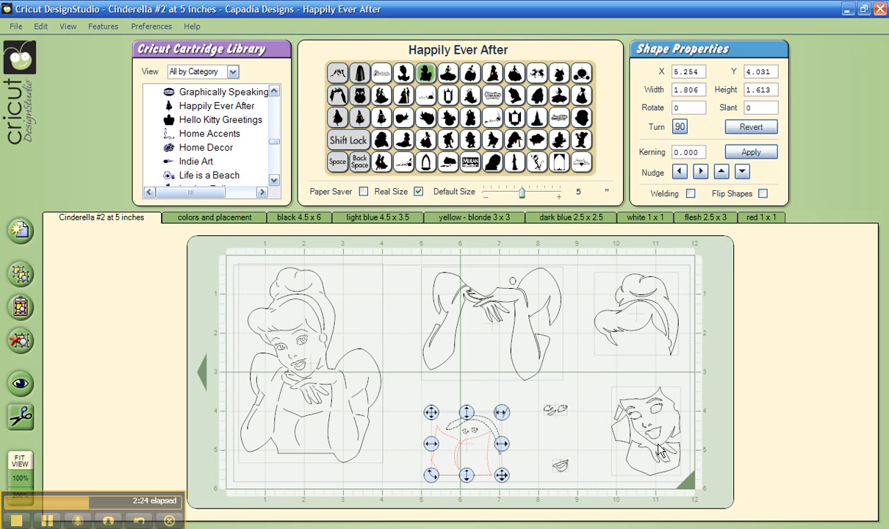
mouse_move(668, 413)
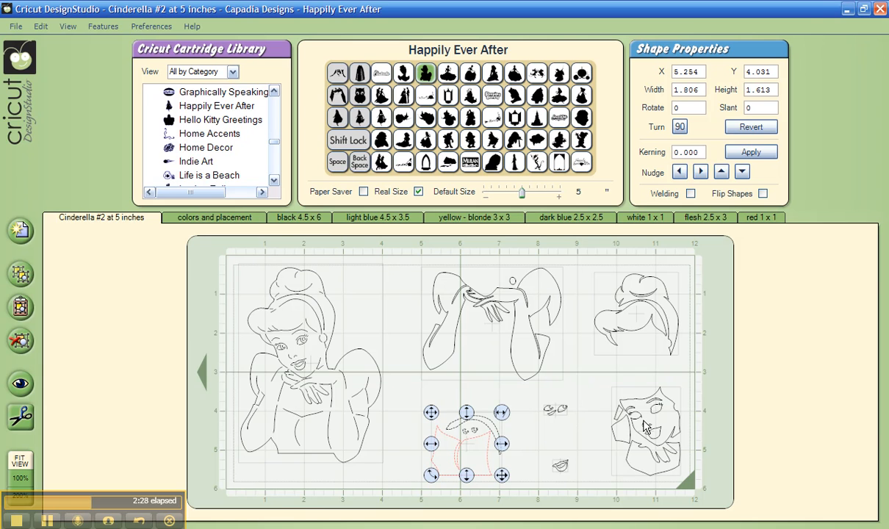
mouse_move(538, 386)
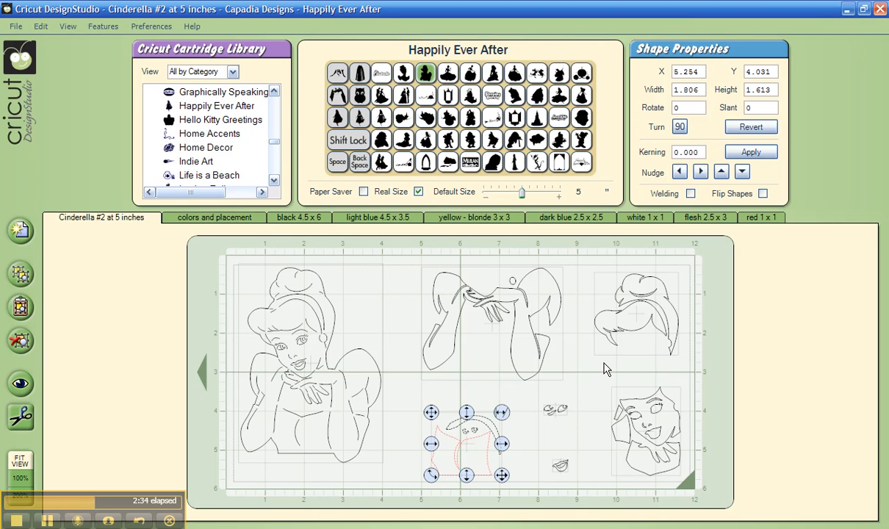
mouse_move(188, 224)
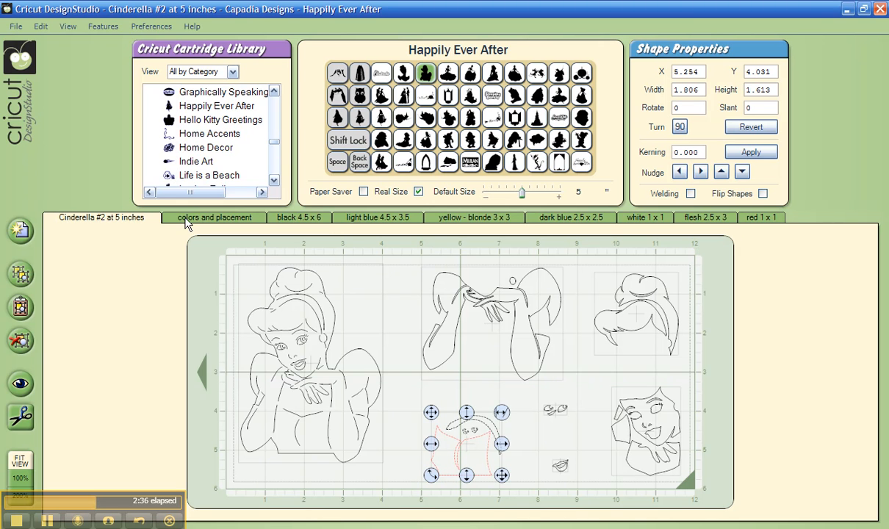
left_click(215, 218)
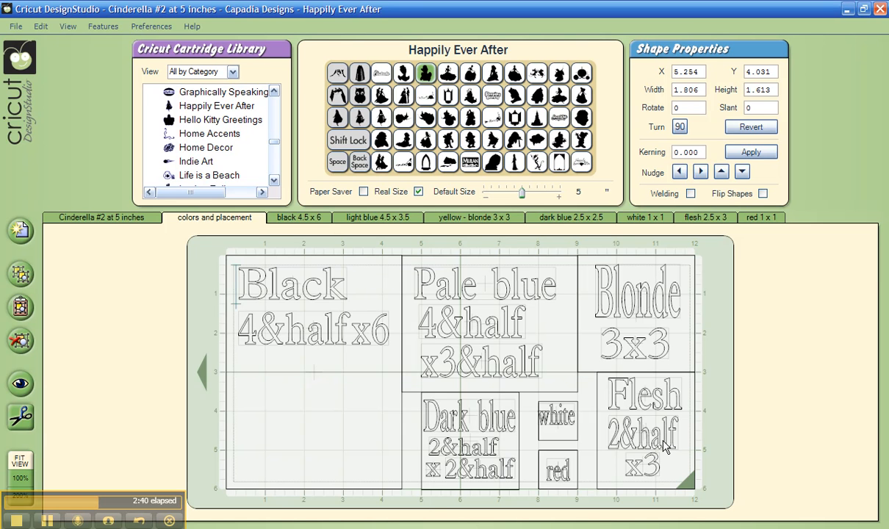
mouse_move(76, 240)
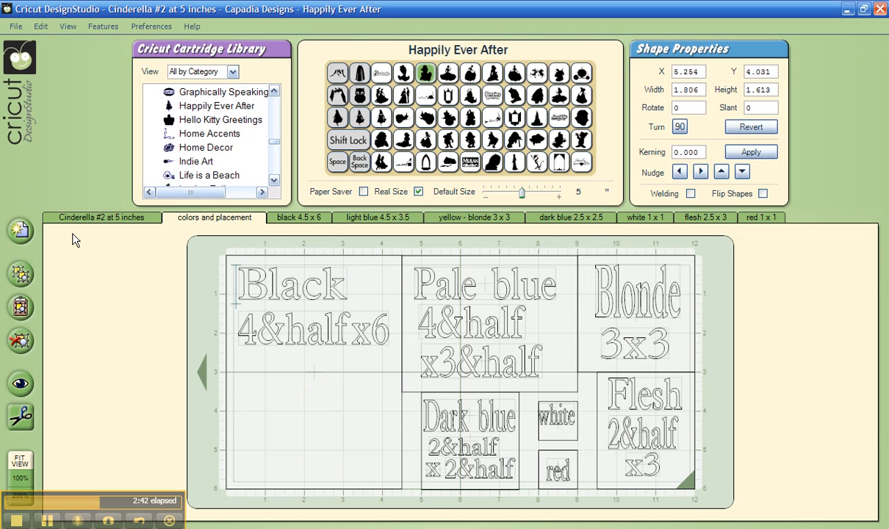
left_click(100, 217)
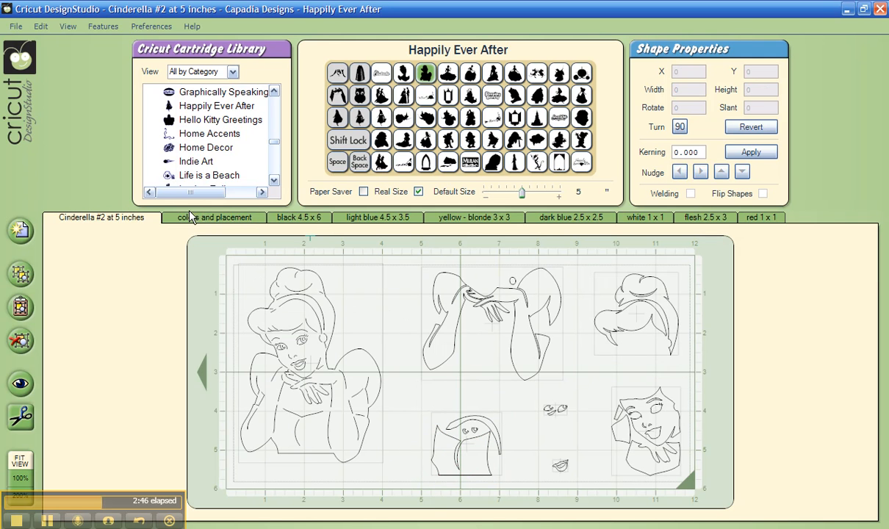
left_click(215, 217)
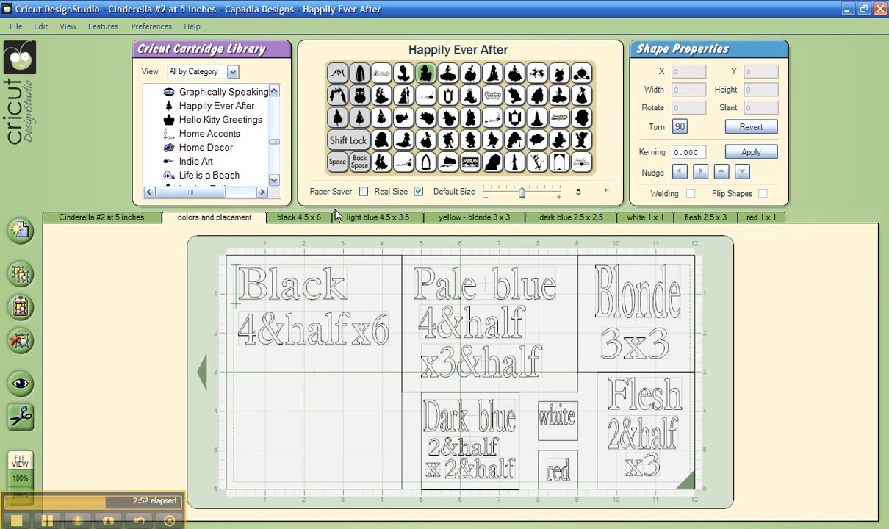
mouse_move(285, 248)
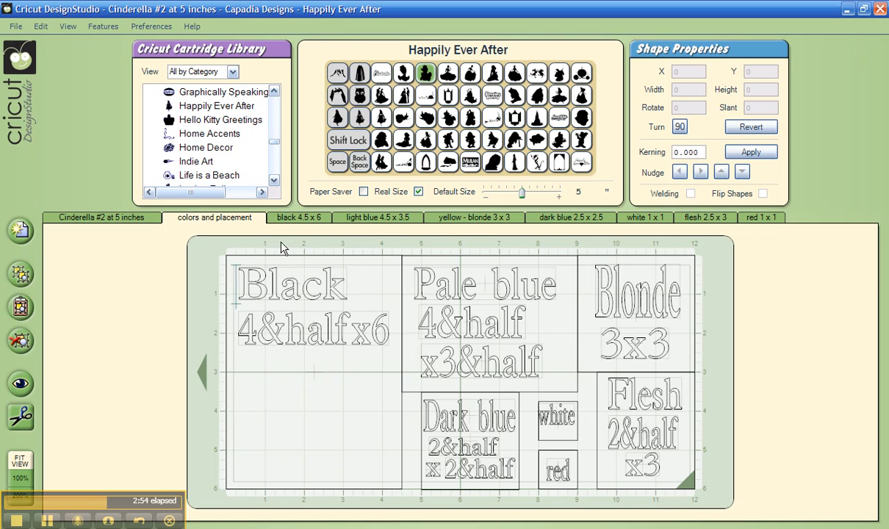
mouse_move(299, 382)
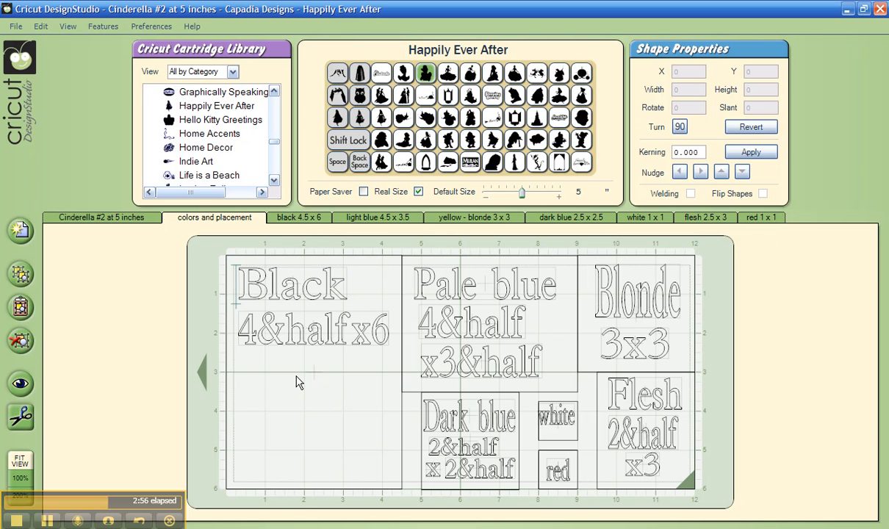
Dismiss the page menu, then view the yellow-blonde 3 x 3, white 1 x 1 and light blue 4.5 x 3.5 mats.
right_click(299, 380)
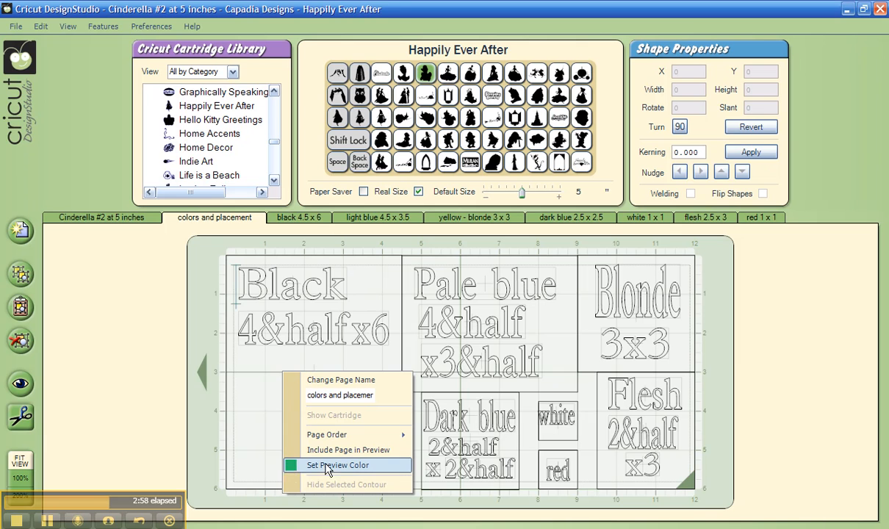
mouse_move(291, 473)
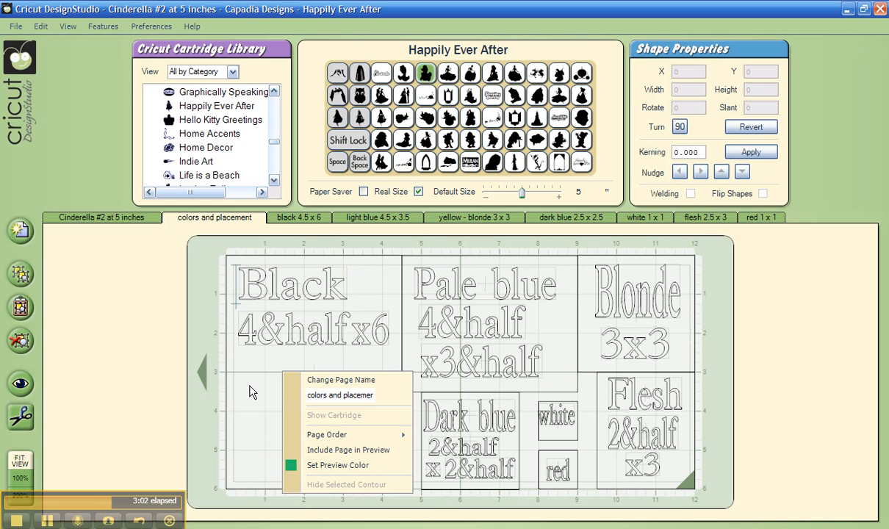
left_click(308, 229)
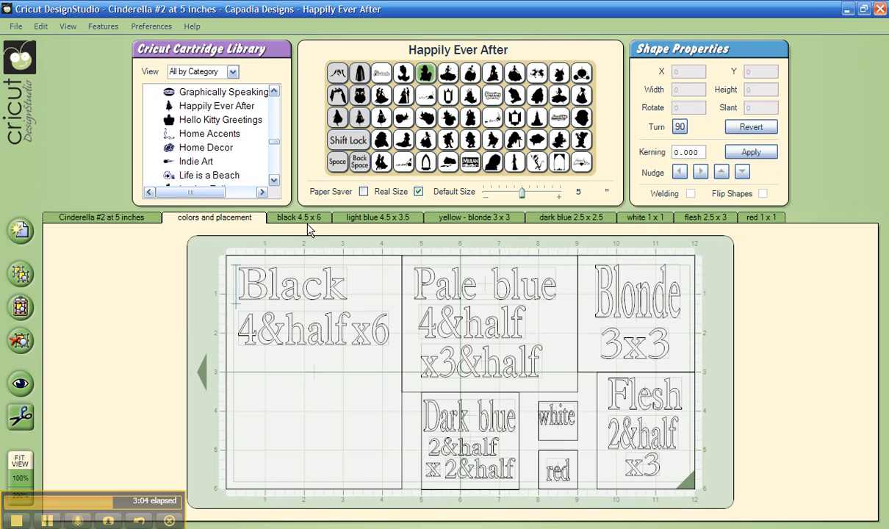
left_click(473, 218)
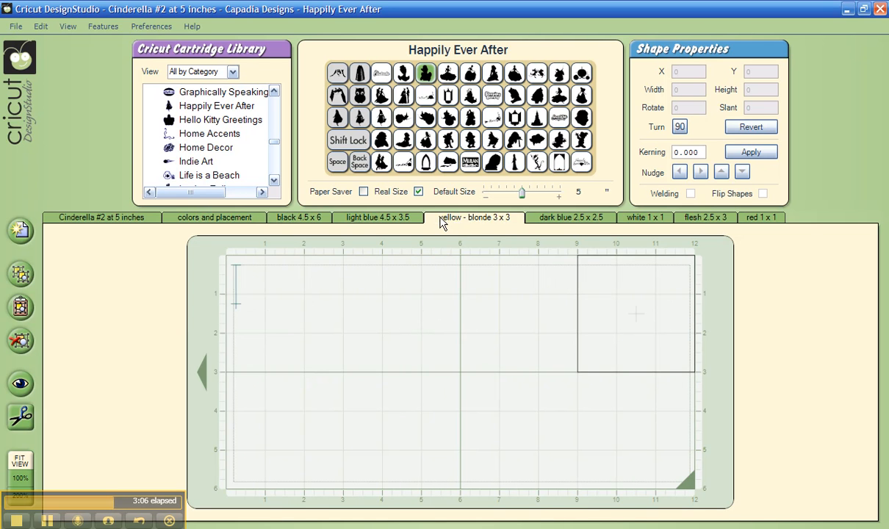
left_click(703, 217)
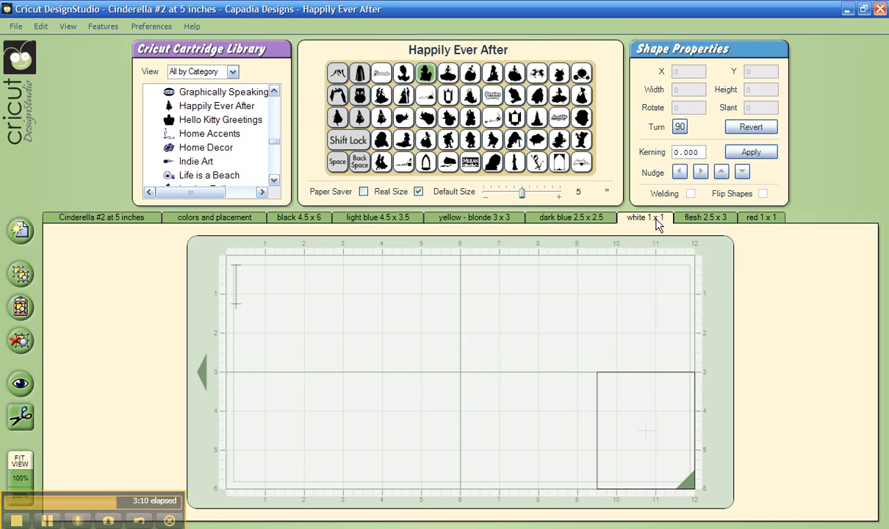
left_click(377, 216)
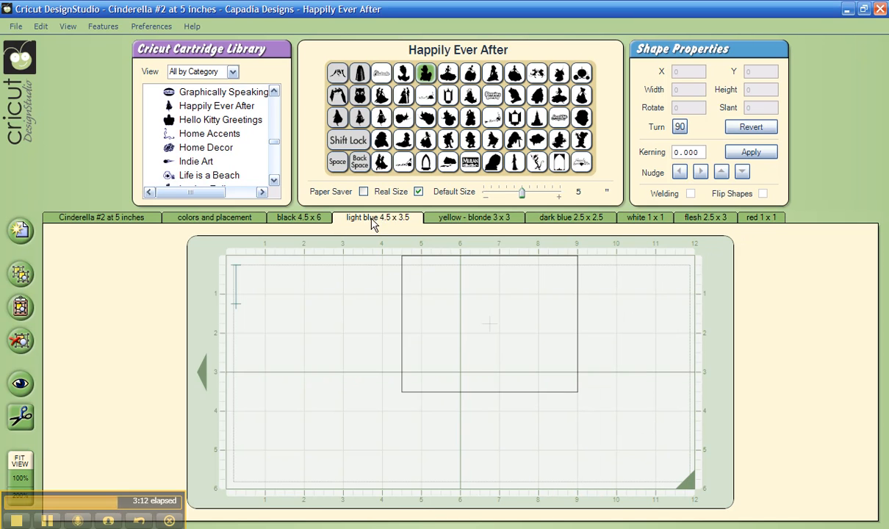
left_click(101, 217)
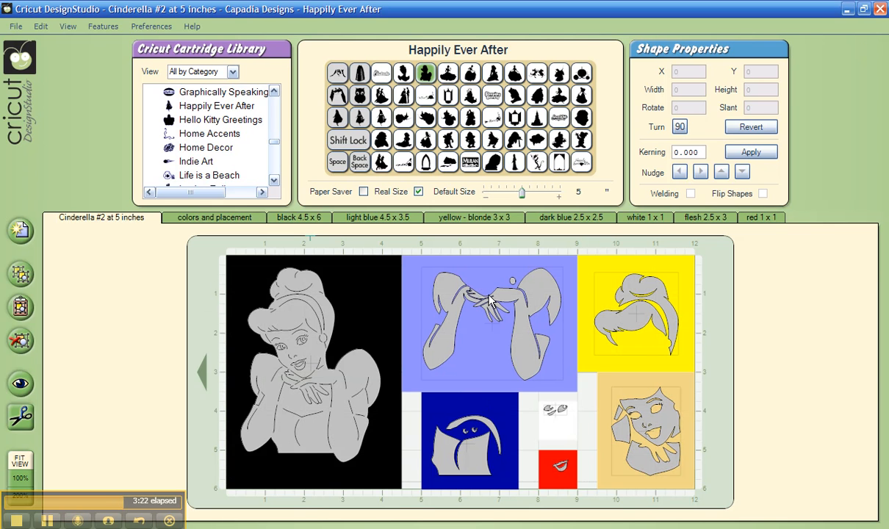
mouse_move(654, 466)
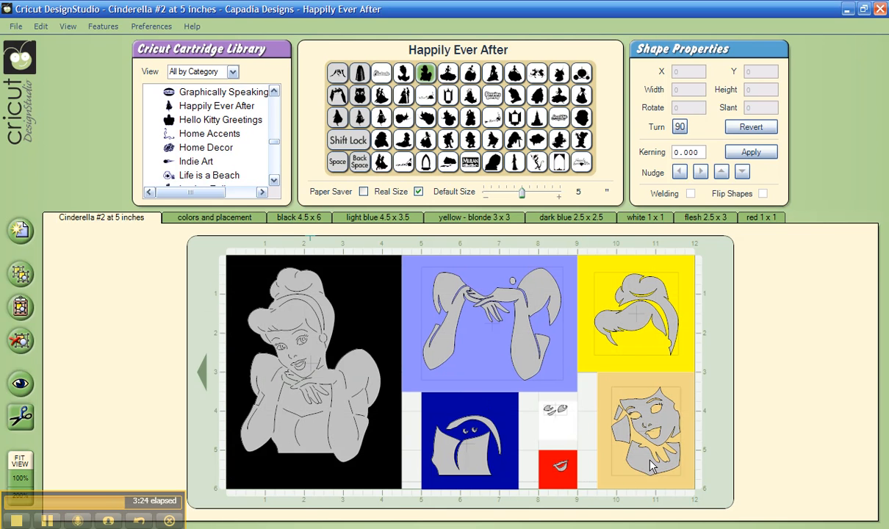
mouse_move(656, 453)
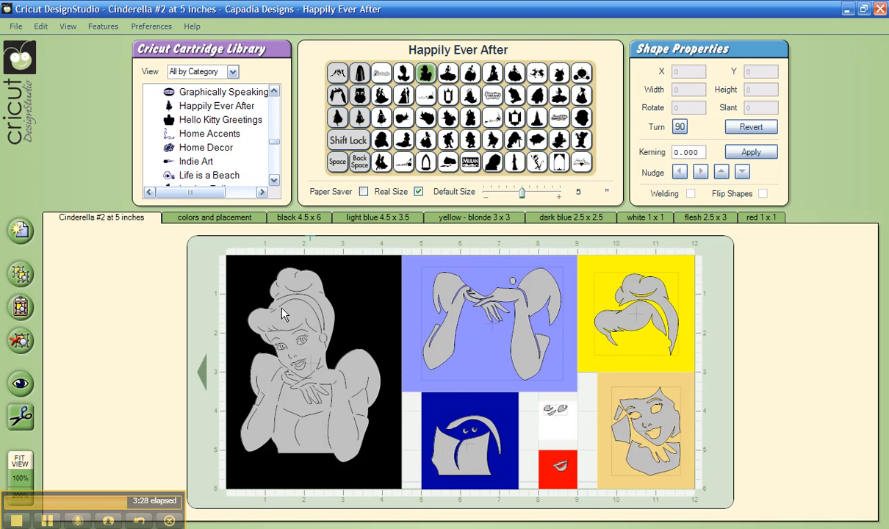
mouse_move(303, 464)
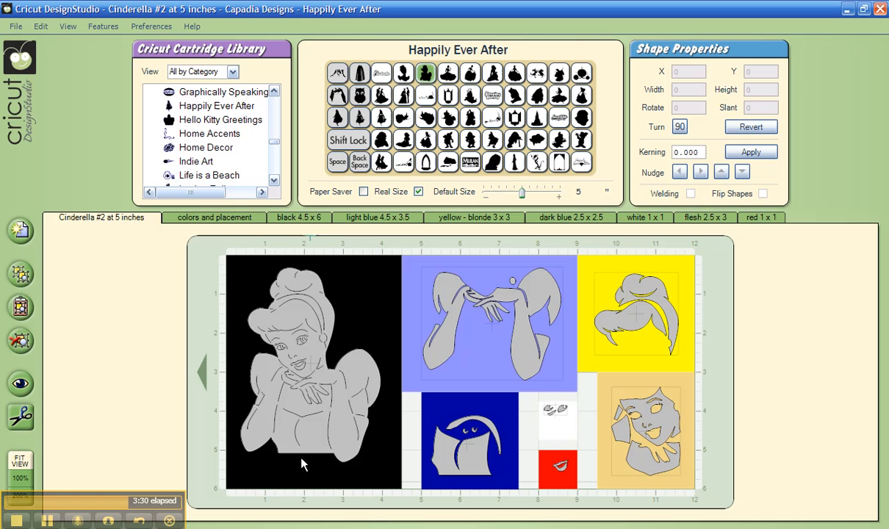
mouse_move(272, 328)
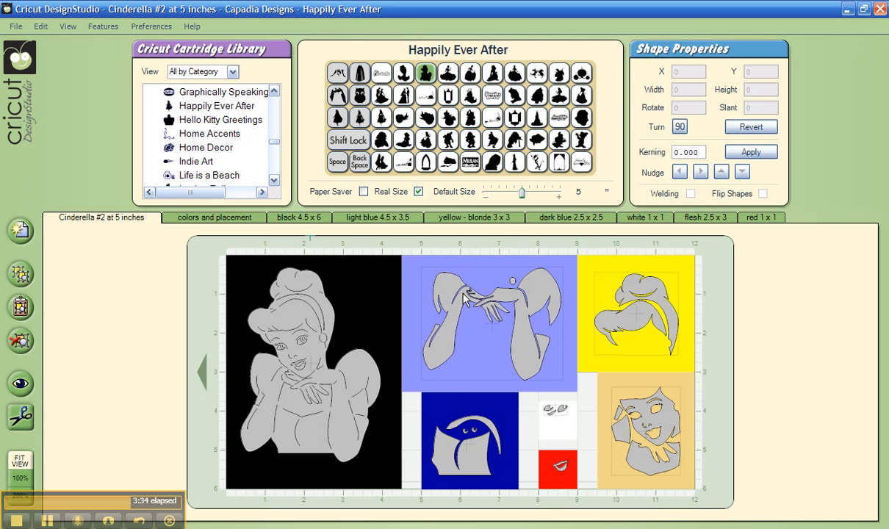
mouse_move(397, 406)
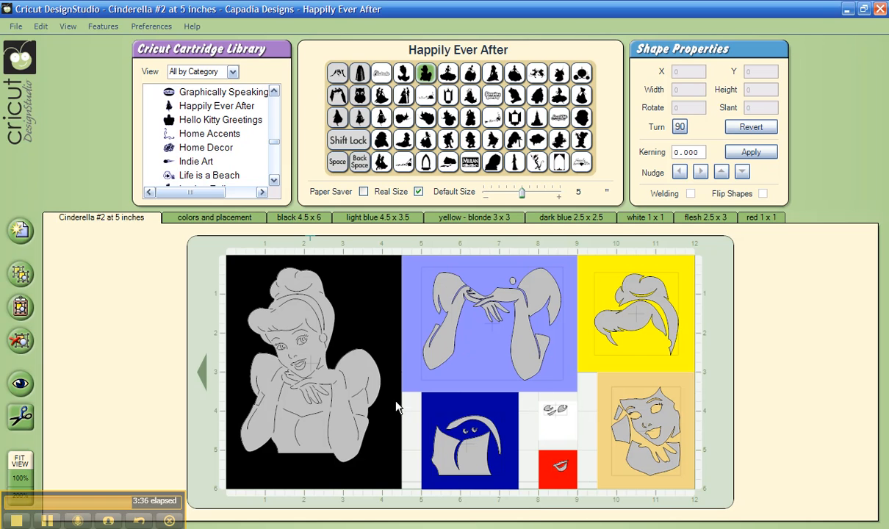
Right-click the coloured Cinderella #2 at 5 inches layout to bring up its page options.
right_click(396, 404)
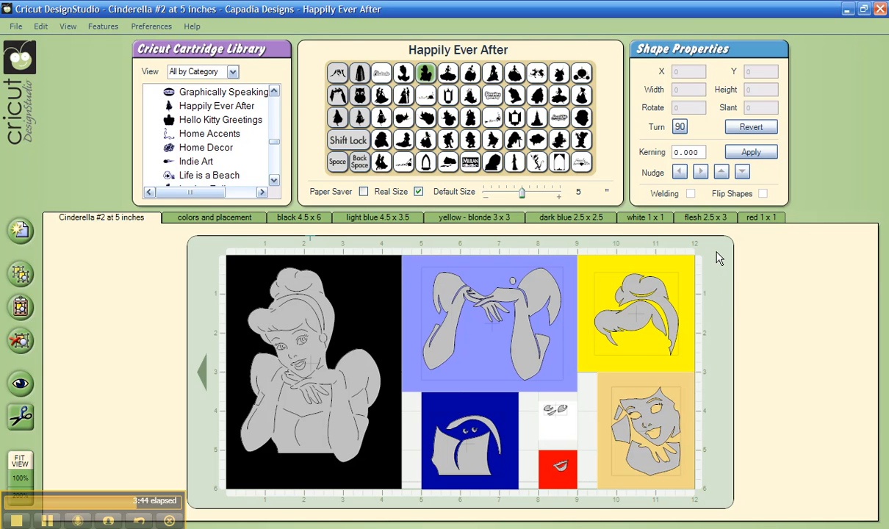
mouse_move(737, 285)
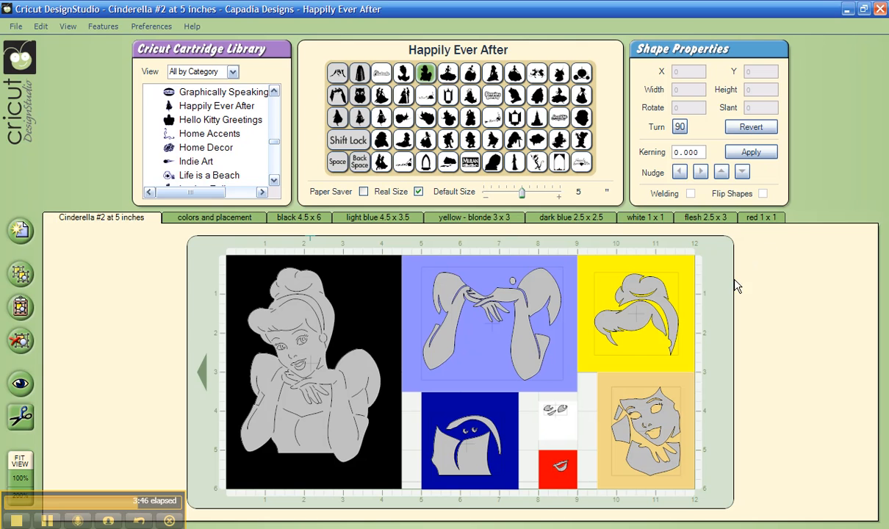
mouse_move(730, 265)
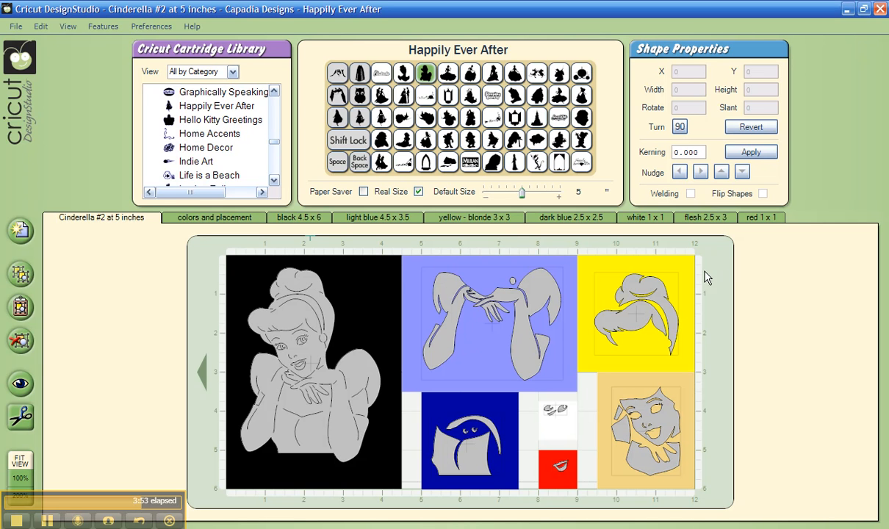
mouse_move(279, 307)
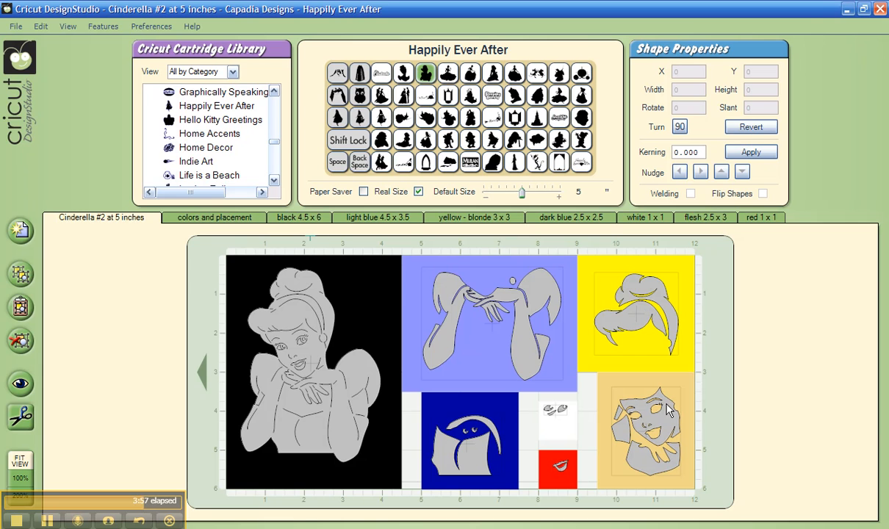
mouse_move(149, 241)
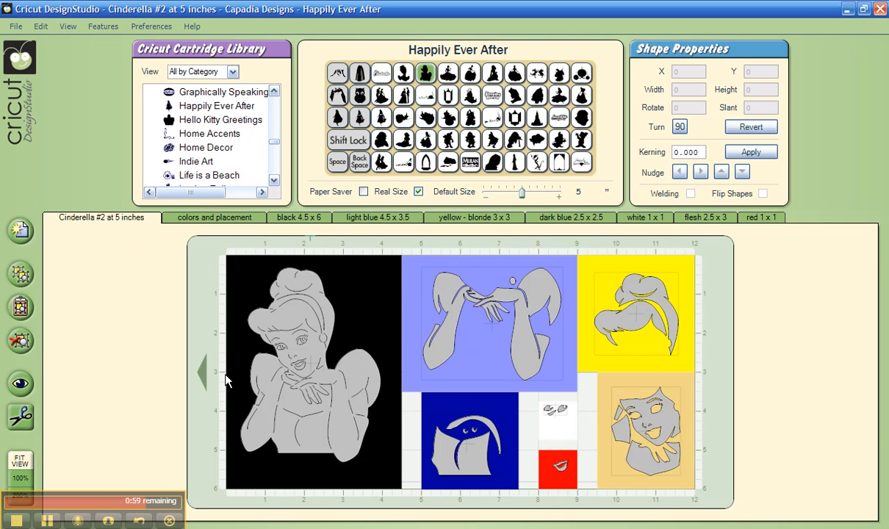
mouse_move(213, 293)
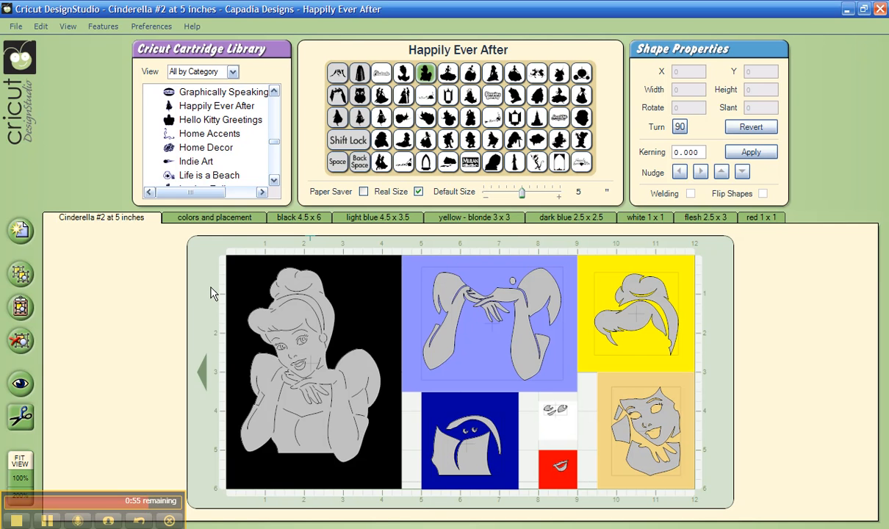
mouse_move(278, 309)
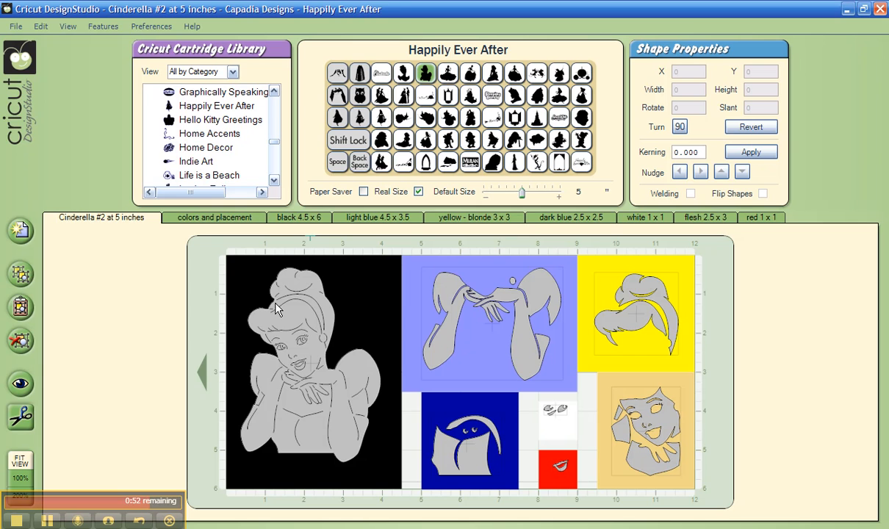
mouse_move(265, 380)
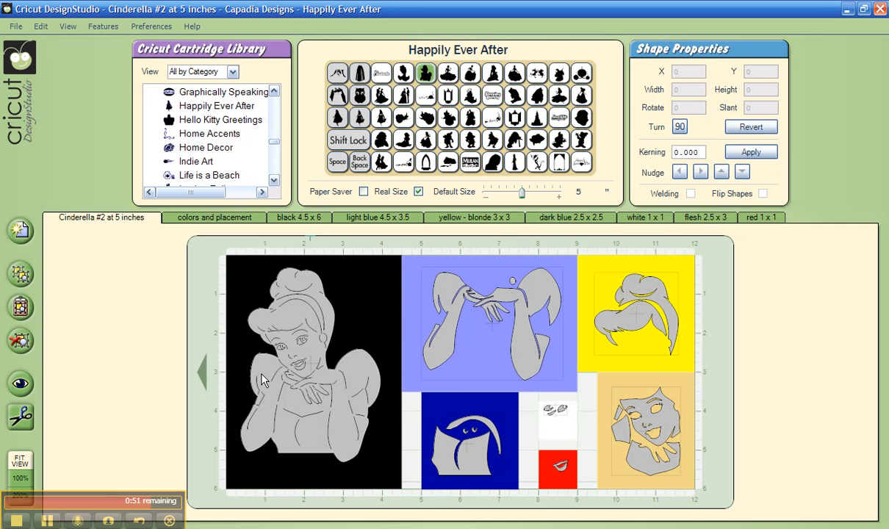
mouse_move(205, 377)
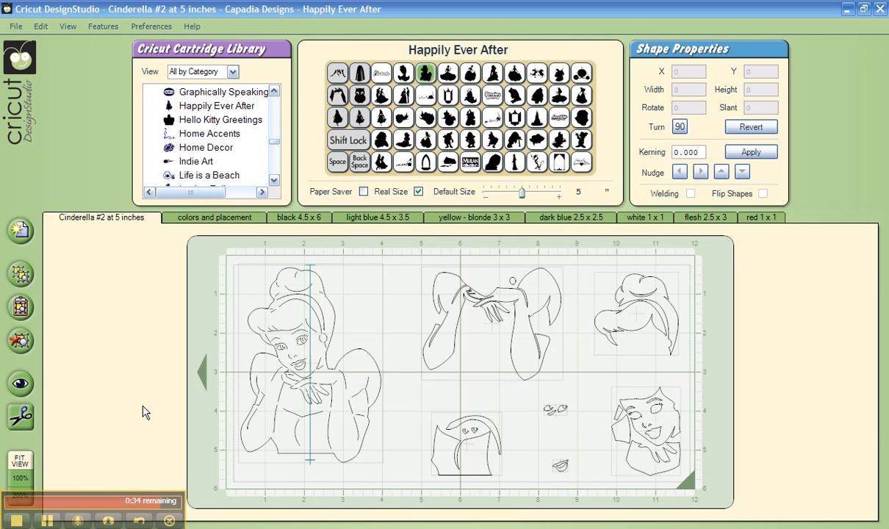
mouse_move(149, 351)
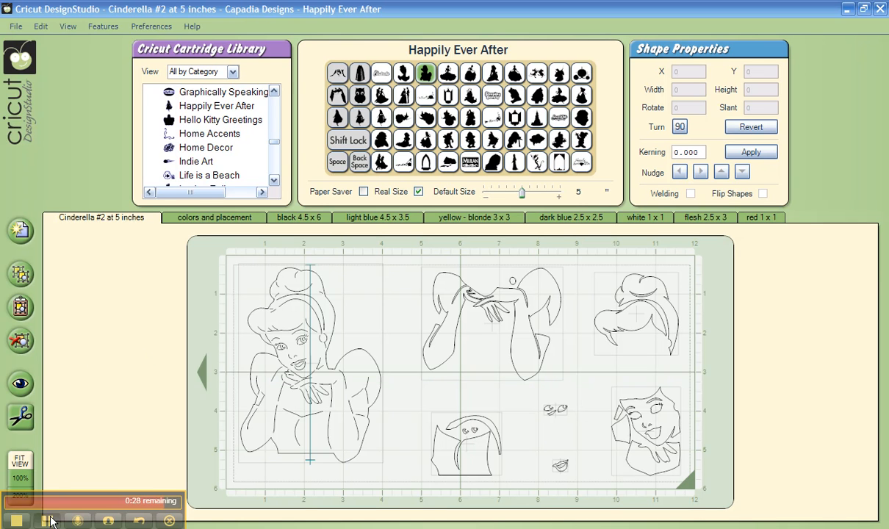
mouse_move(113, 432)
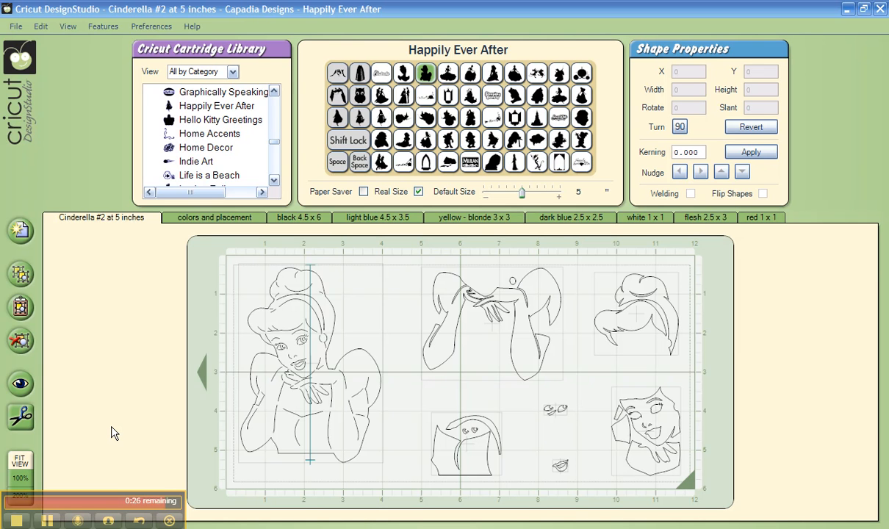